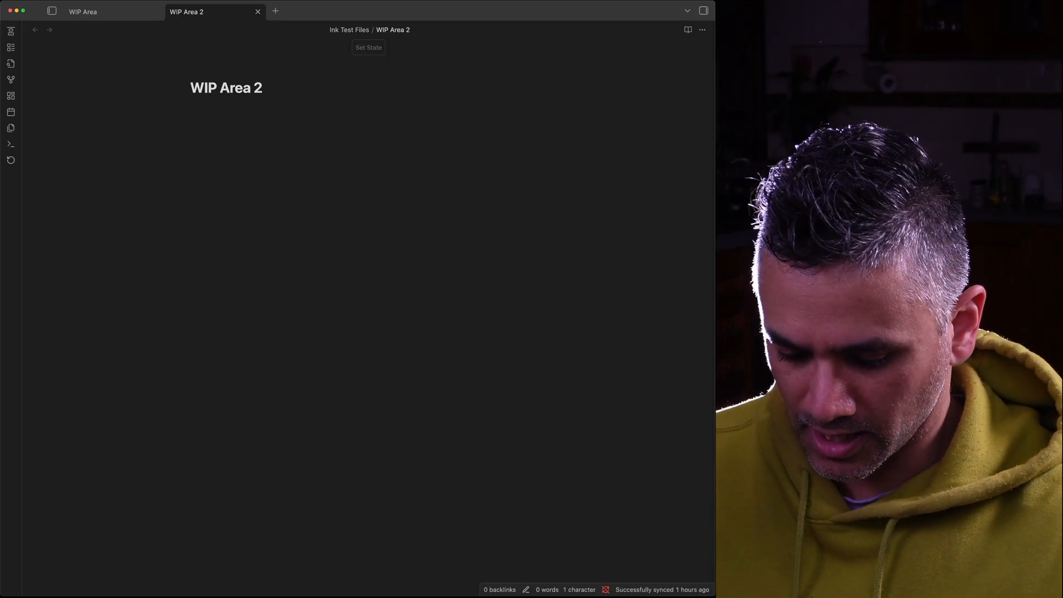
# Insert a new Ink drawing into WIP Area 2 via the 'drawing' command search.
pyautogui.press('cmd+p')
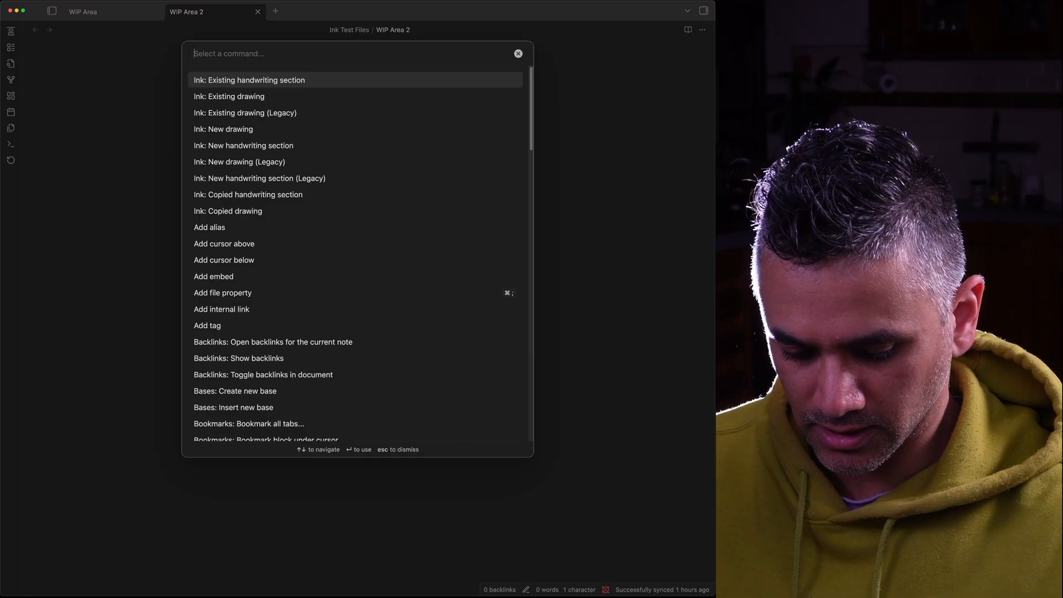
pyautogui.write('drawi')
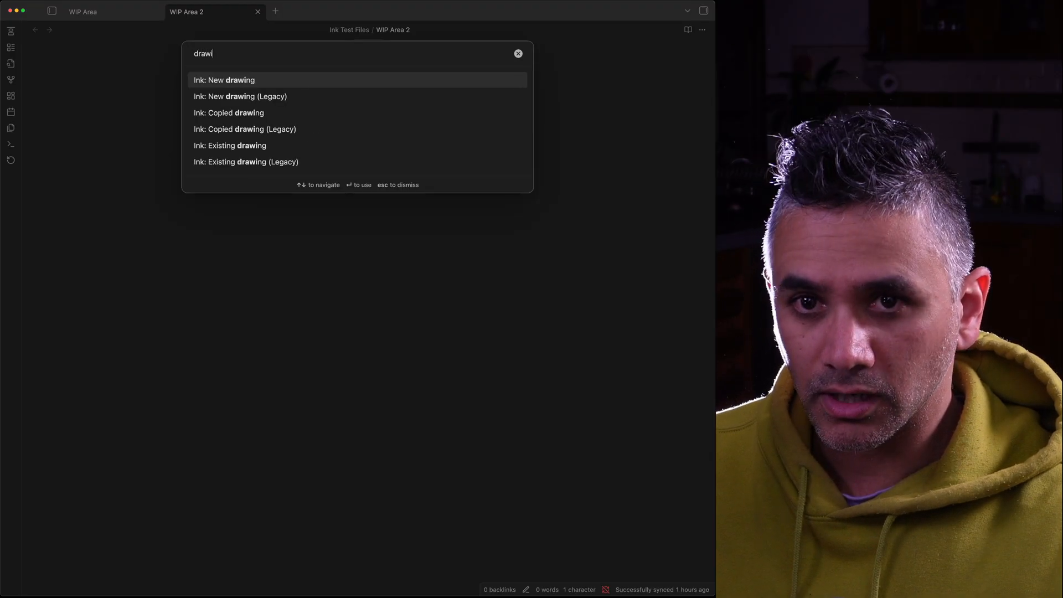
pyautogui.click(224, 80)
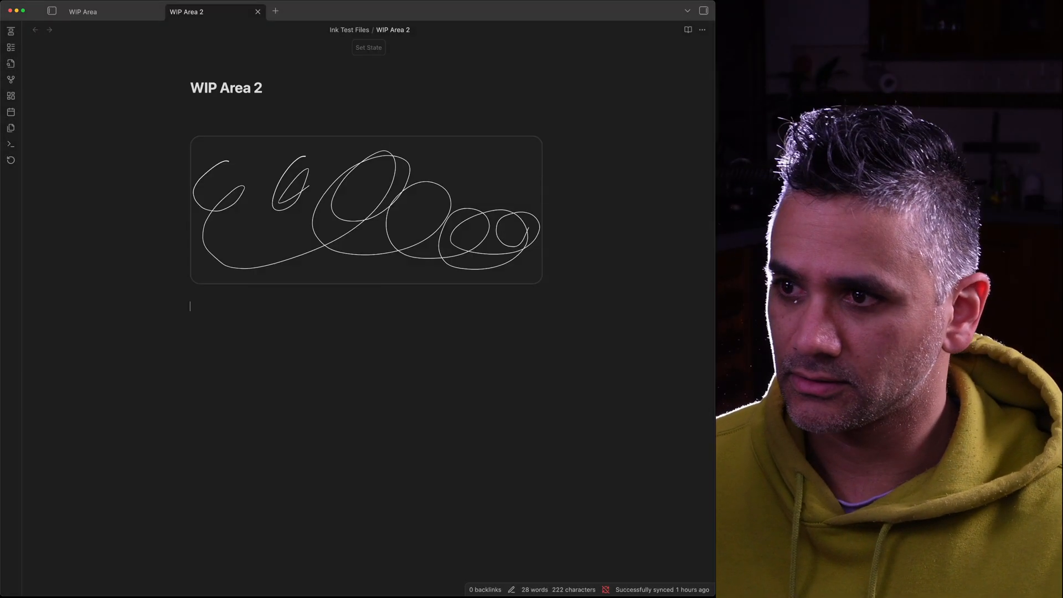
# Copy the Ink drawing and embed it again below with Ink: Copied drawing.
pyautogui.click(520, 122)
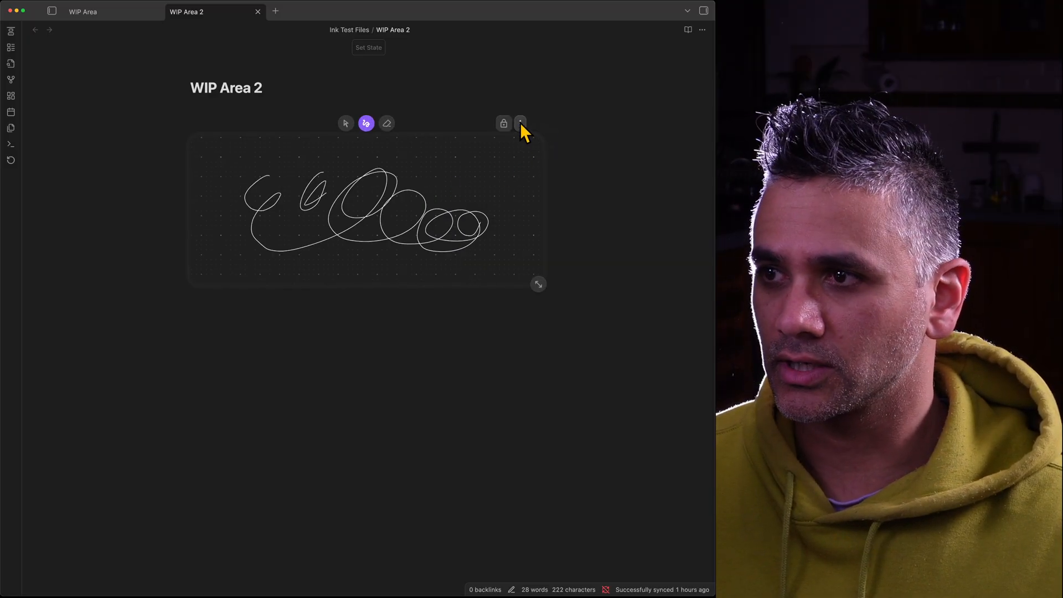
pyautogui.click(519, 123)
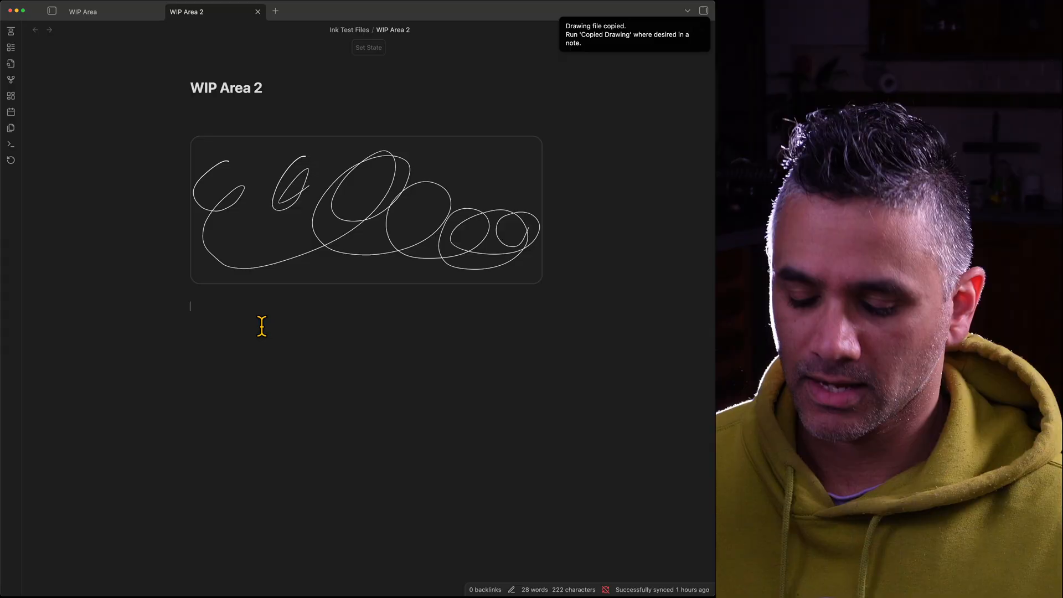
pyautogui.write('copi')
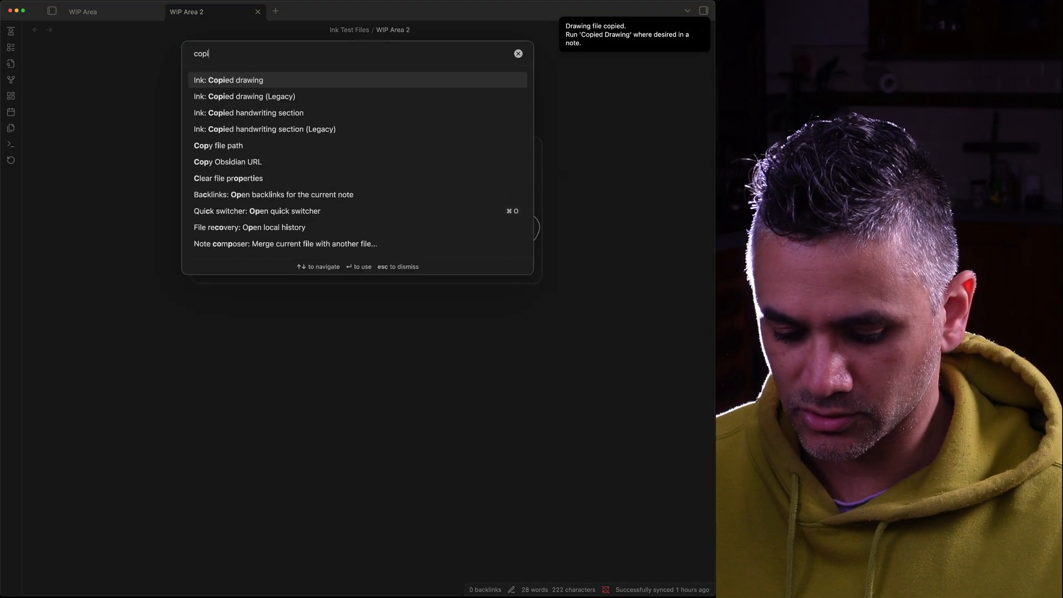
pyautogui.write('ed')
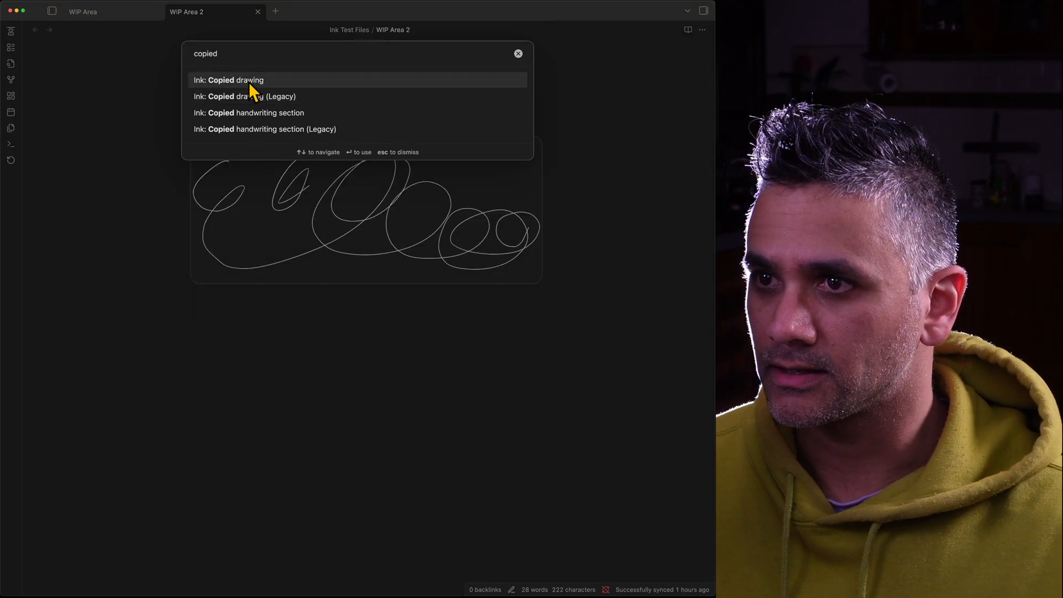
pyautogui.click(228, 80)
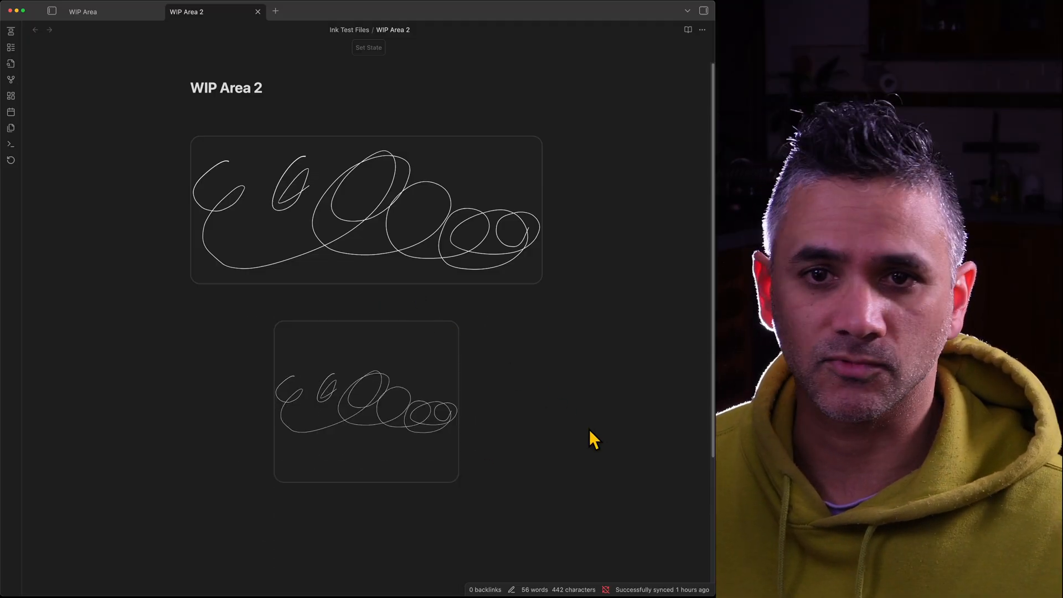
pyautogui.moveTo(370, 399)
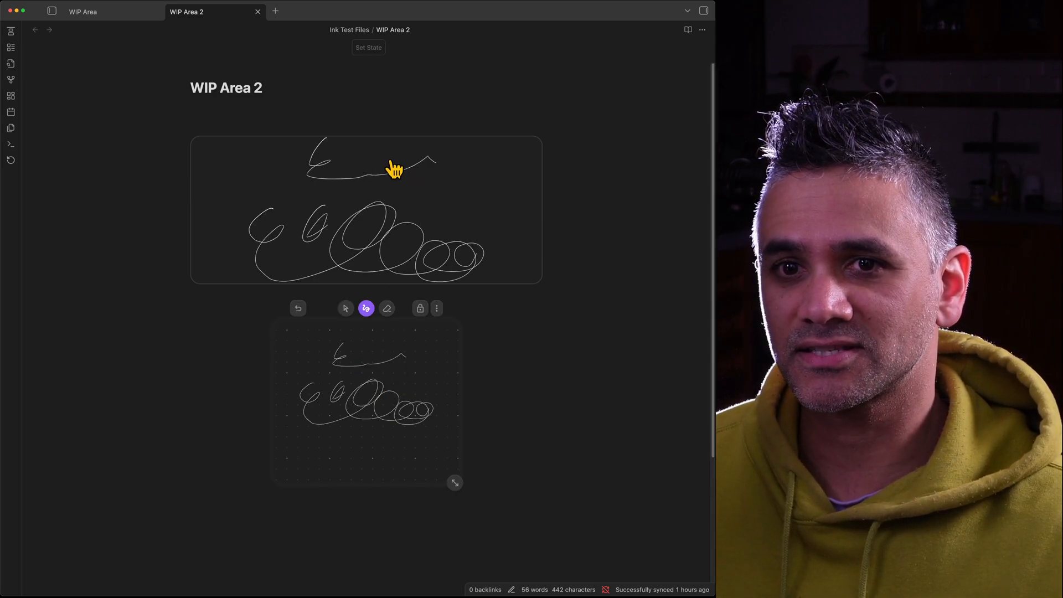
pyautogui.moveTo(391, 439)
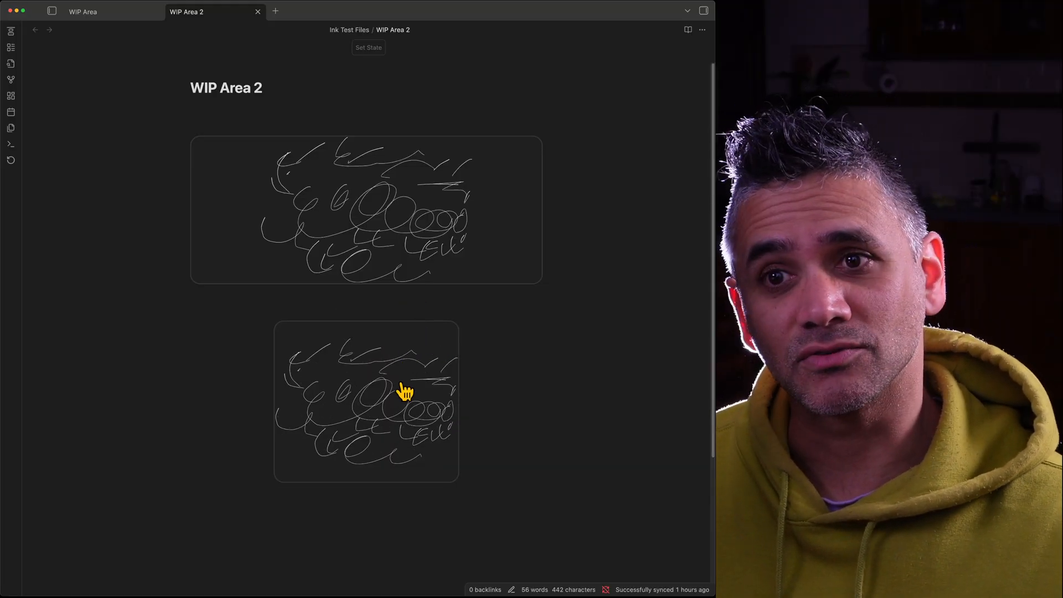
# Add an Ink handwriting section, write a line of strokes, and copy its writing file.
pyautogui.scroll(-3)
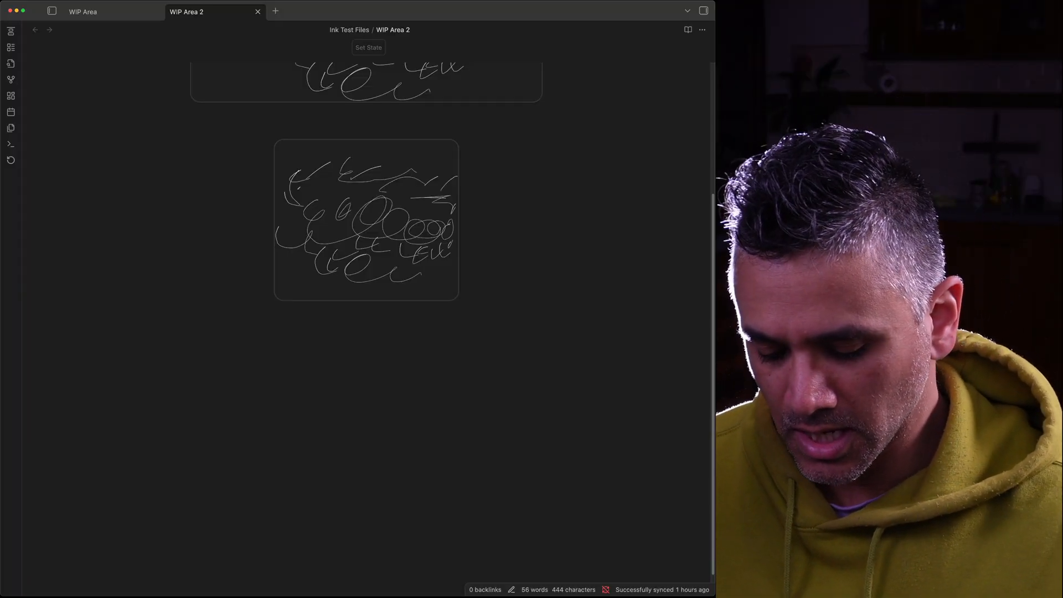
pyautogui.press('cmd+p')
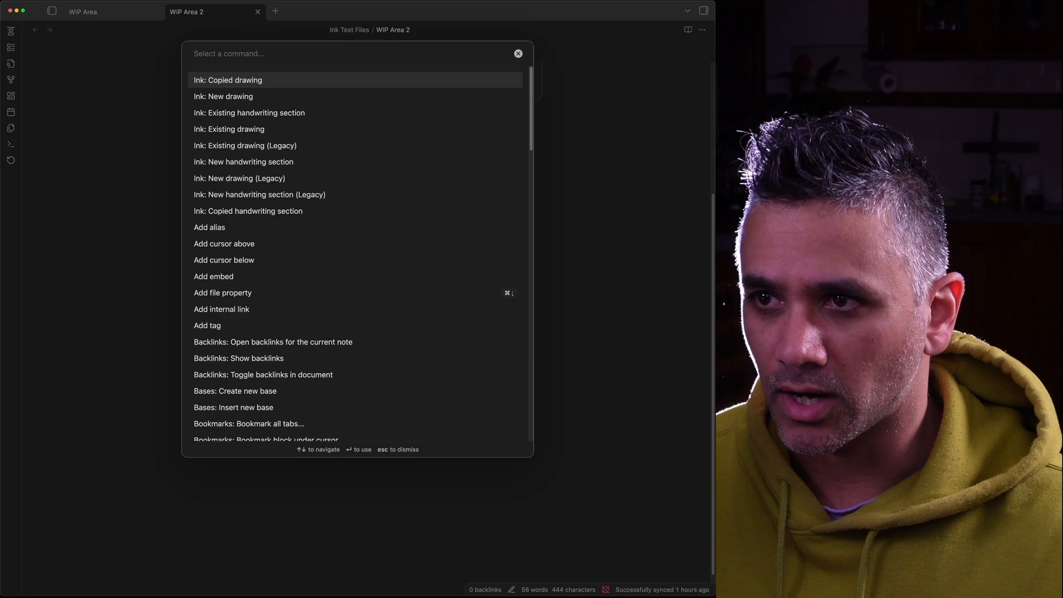
pyautogui.write('handwrigin')
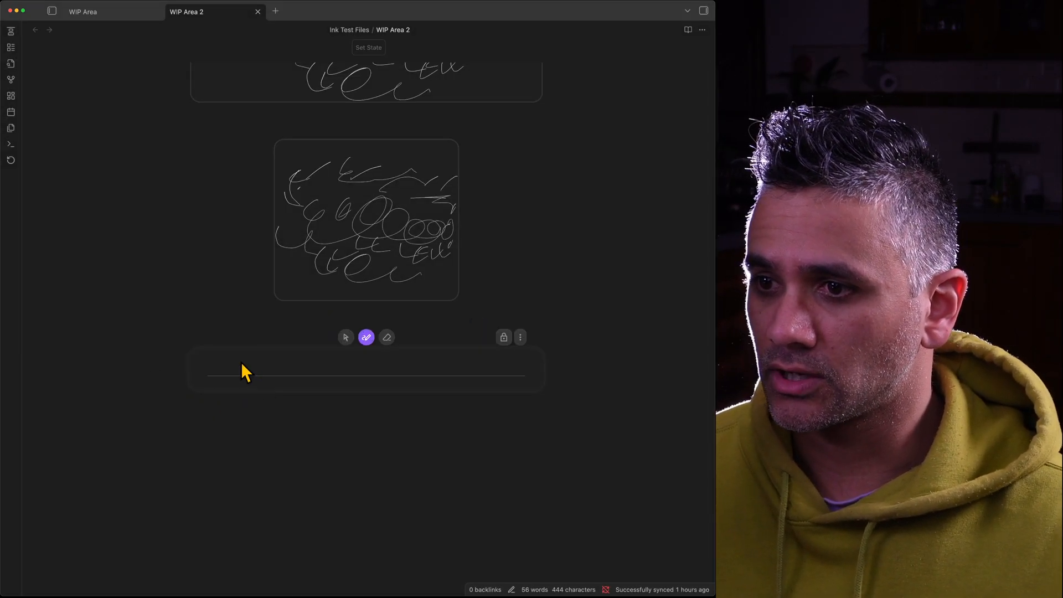
pyautogui.moveTo(230, 364); pyautogui.dragTo(492, 364)
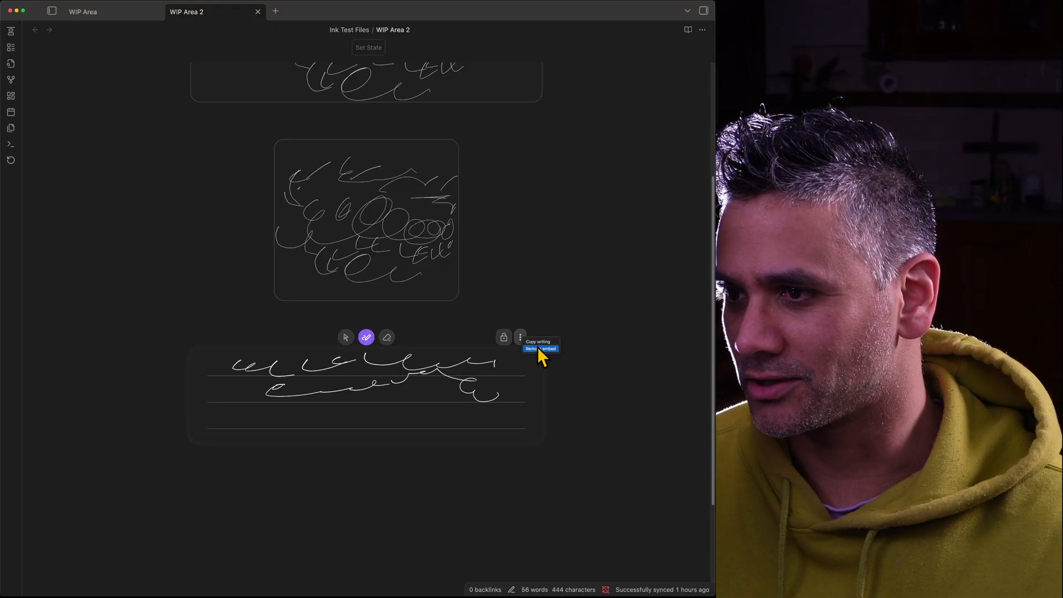
pyautogui.click(537, 342)
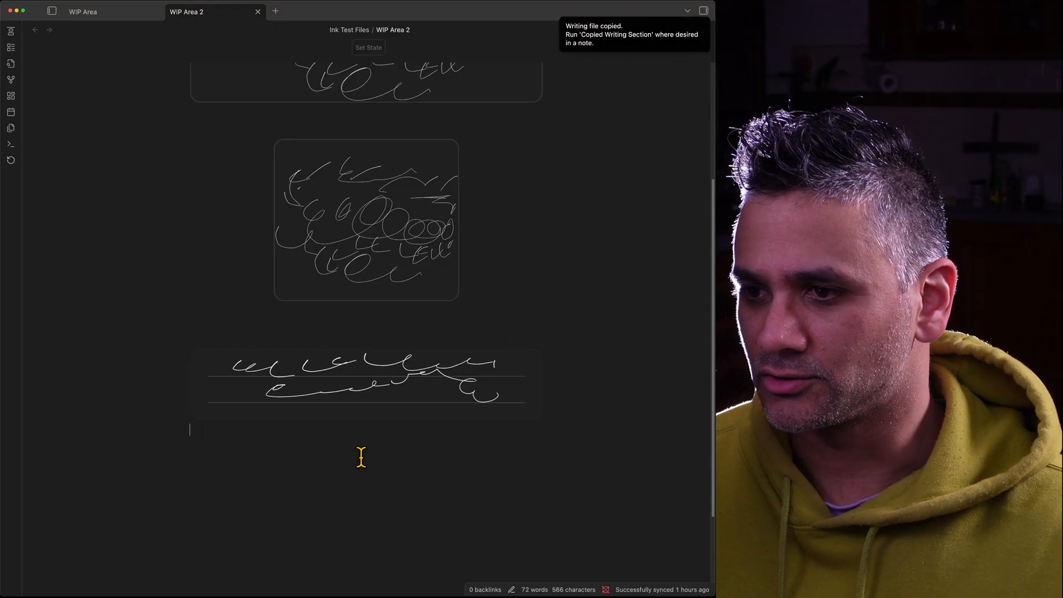
# Search the command palette for 'copied' to embed the copied handwriting section.
pyautogui.press('cmd+p')
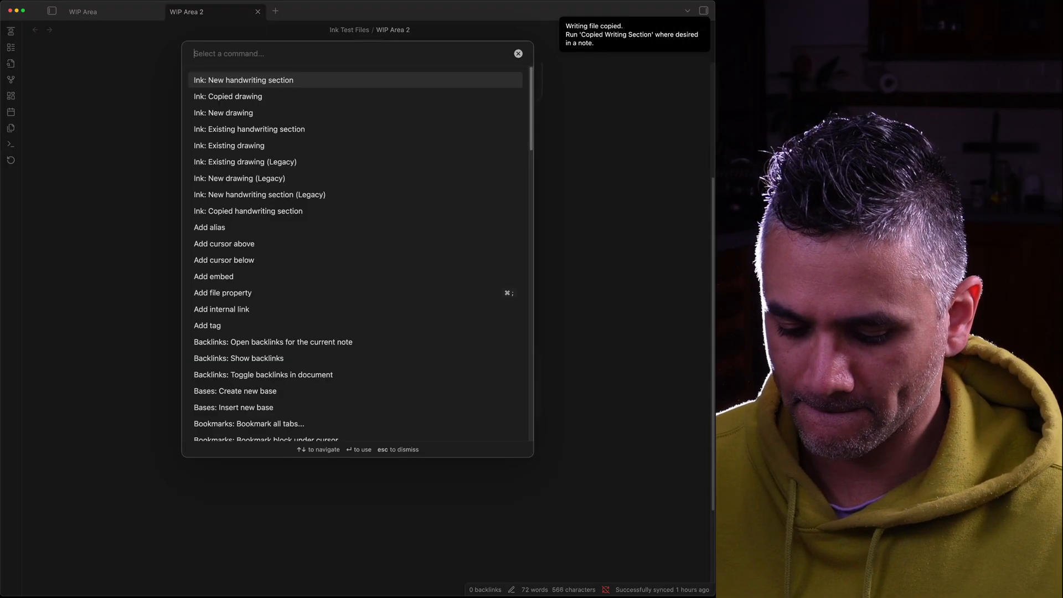
pyautogui.write('copied')
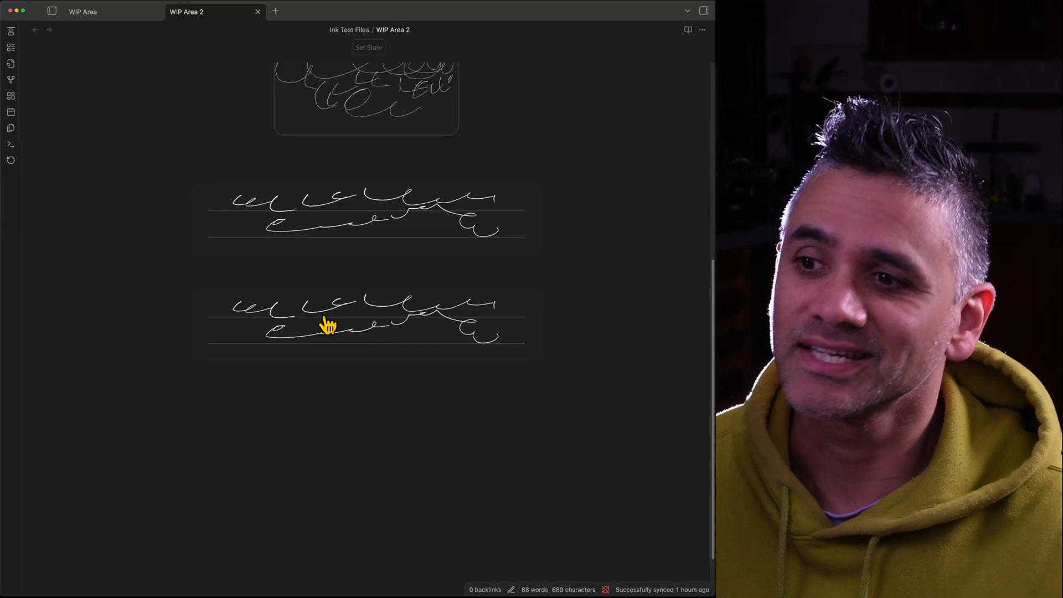
pyautogui.moveTo(344, 238)
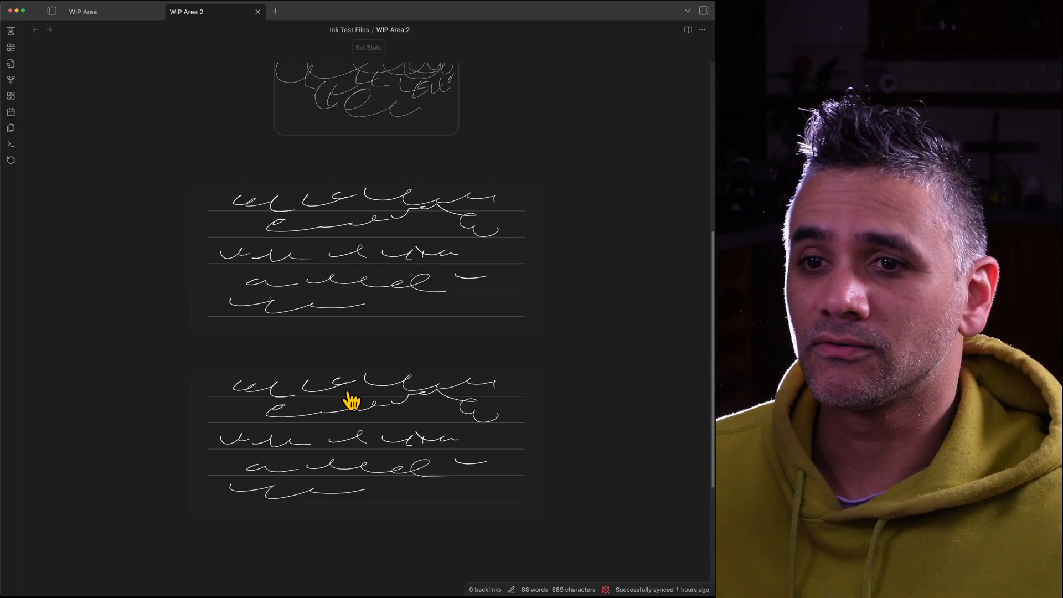
pyautogui.moveTo(478, 475)
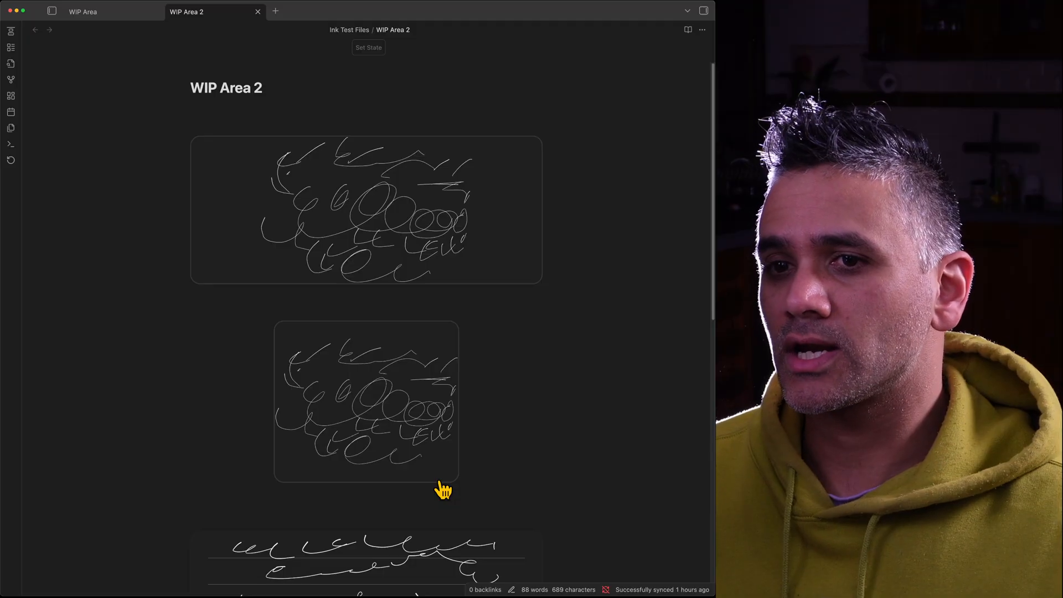
pyautogui.moveTo(386, 497)
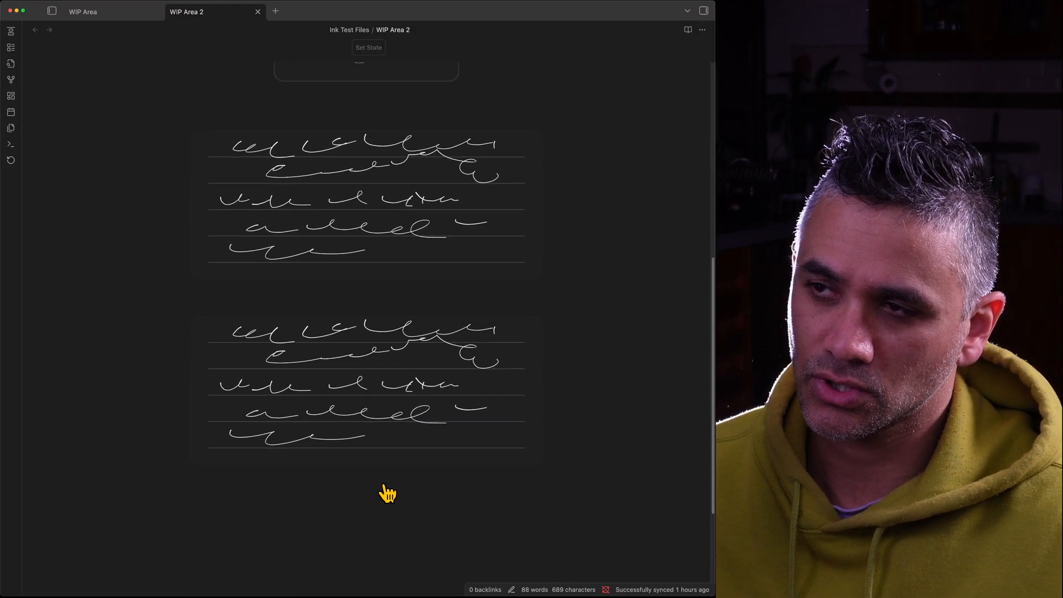
pyautogui.click(82, 11)
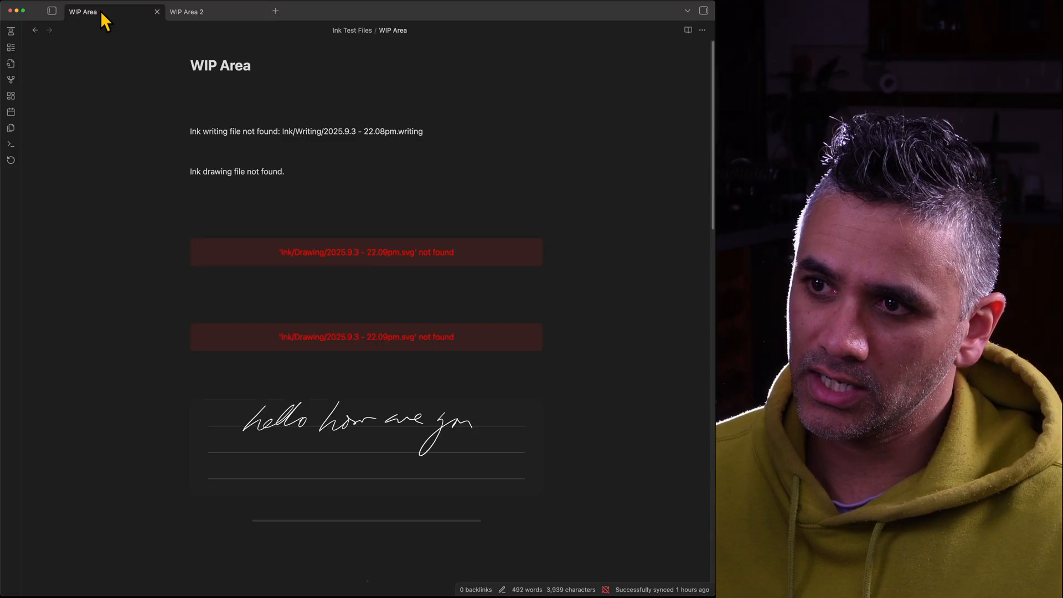
pyautogui.scroll(-3)
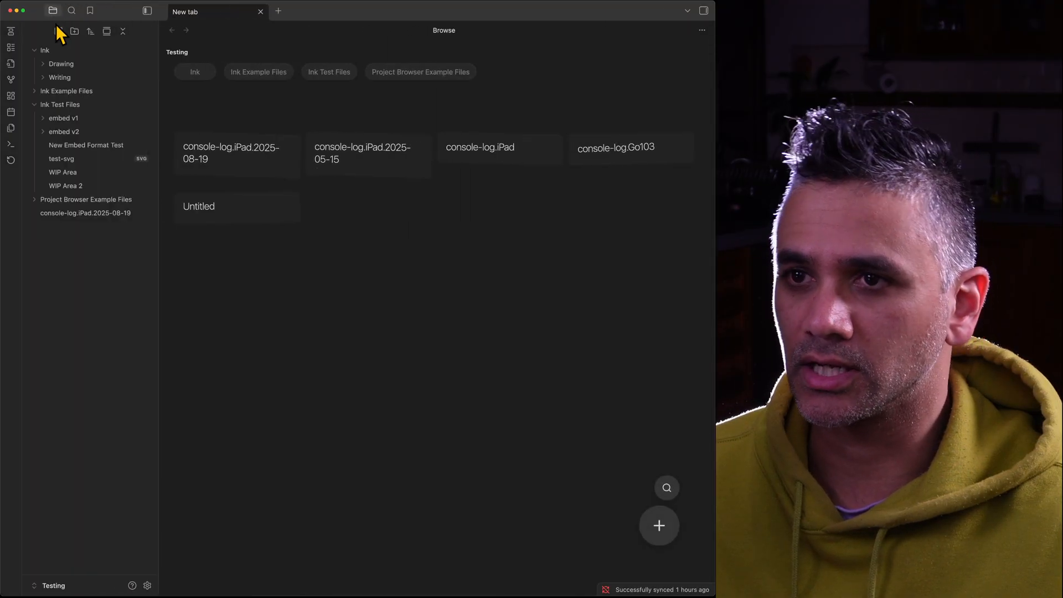
pyautogui.click(62, 172)
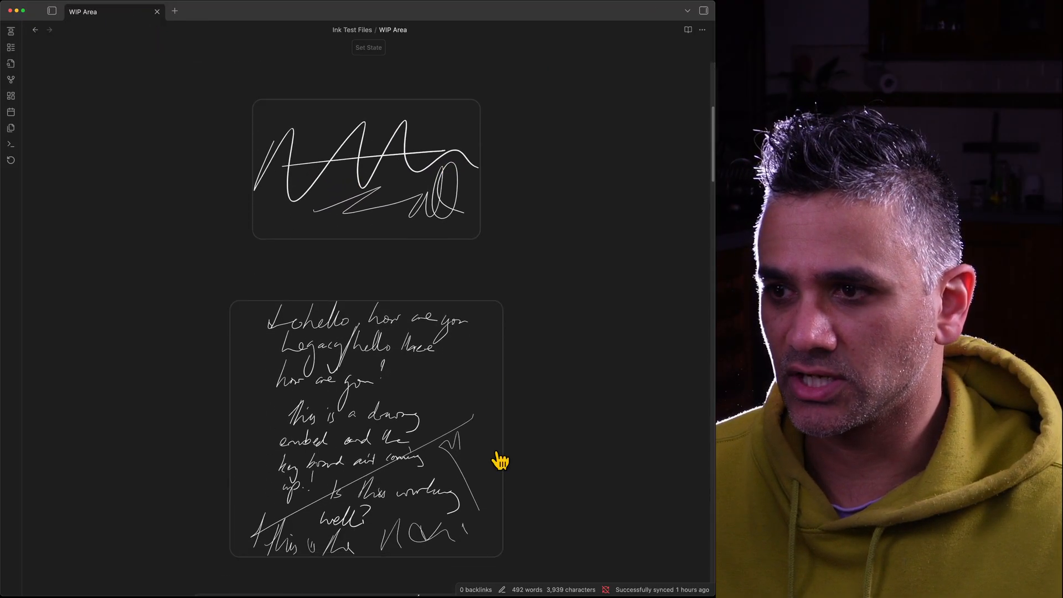
pyautogui.scroll(-3)
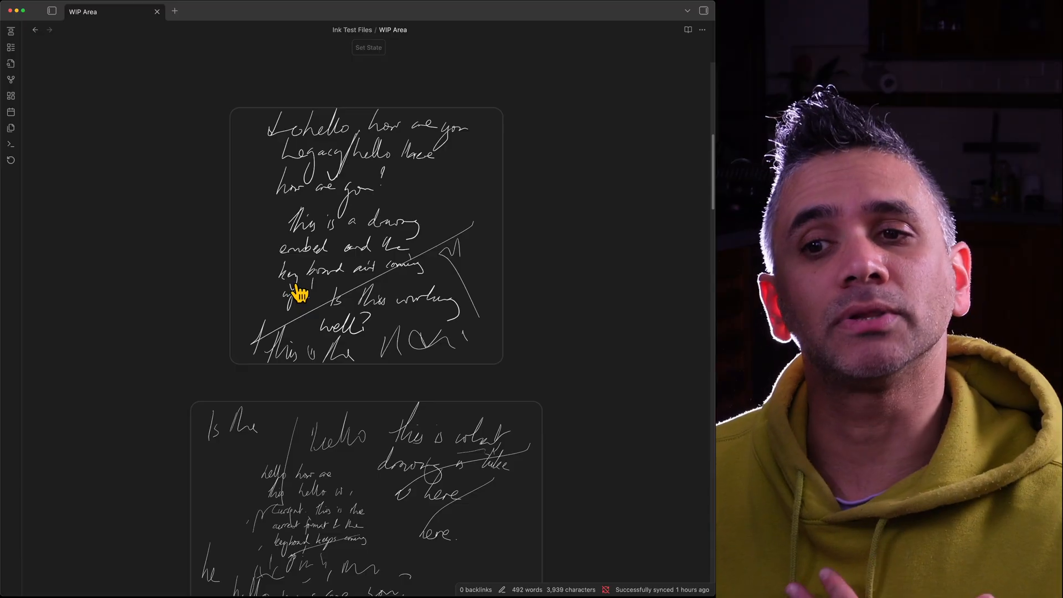
pyautogui.moveTo(415, 436)
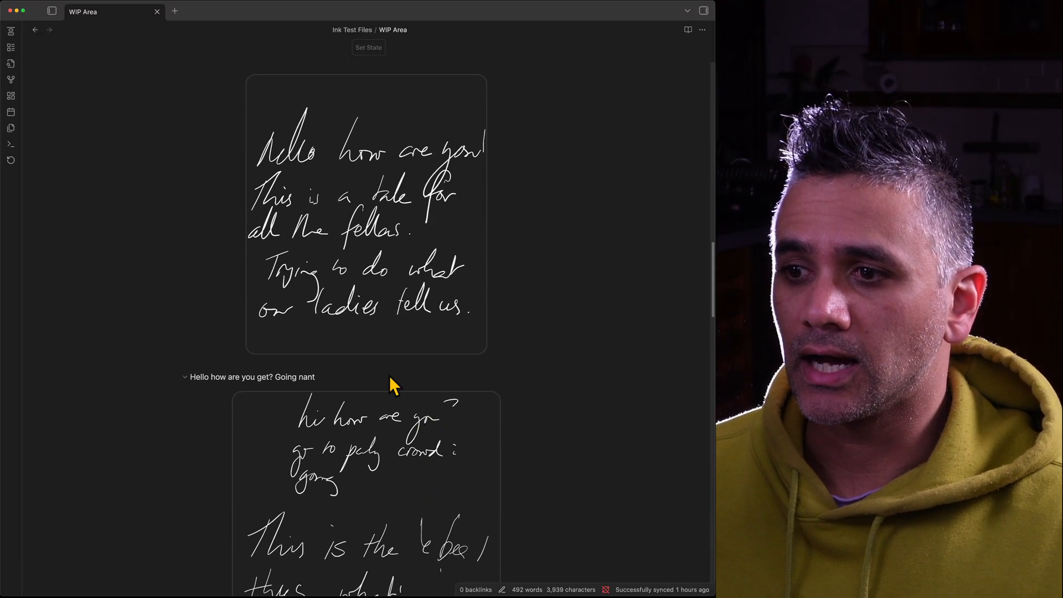
pyautogui.scroll(-3)
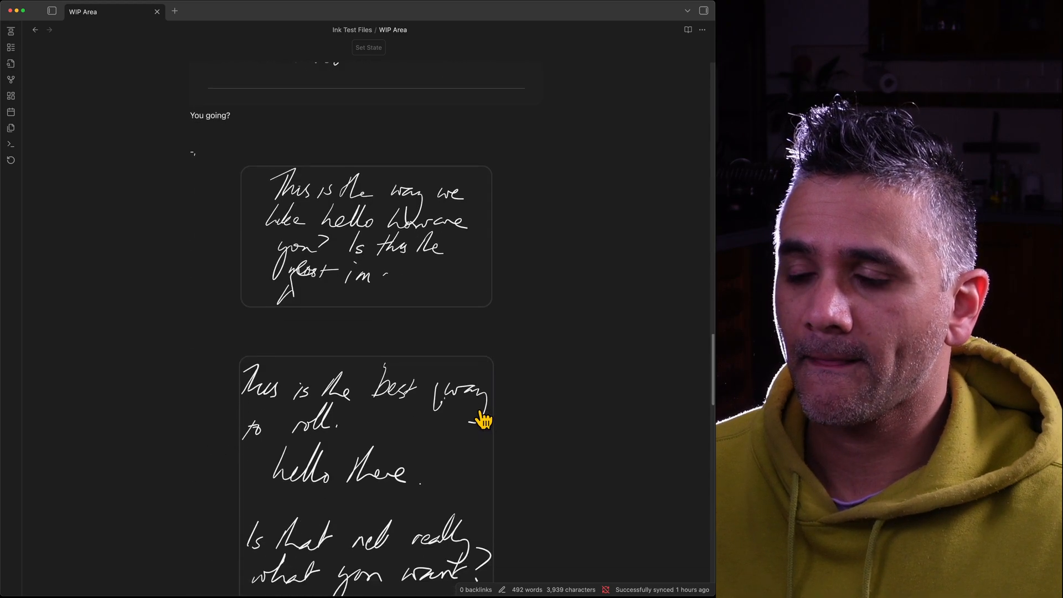
pyautogui.scroll(-3)
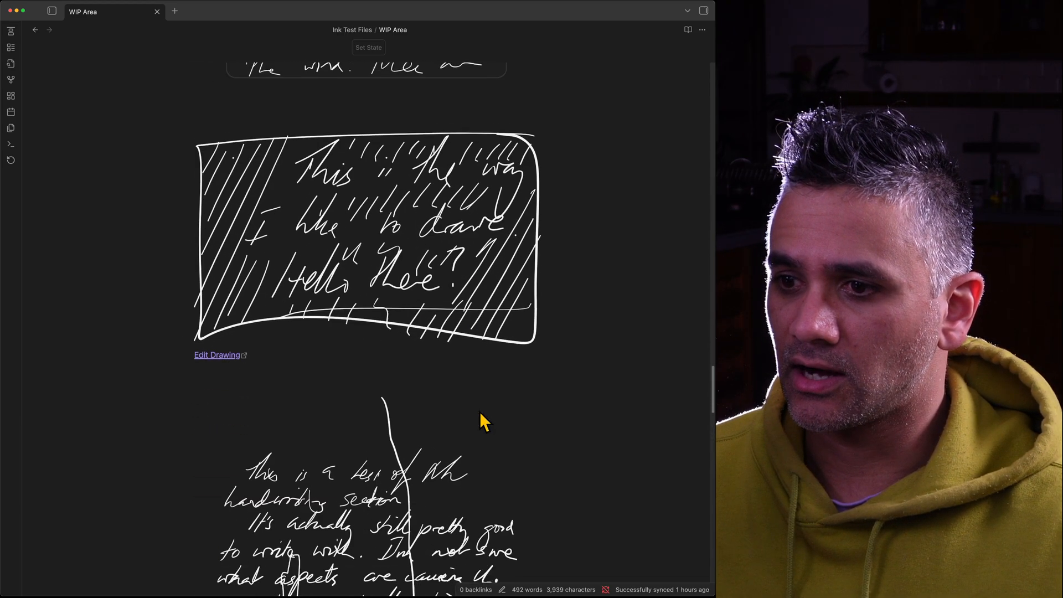
pyautogui.scroll(-3)
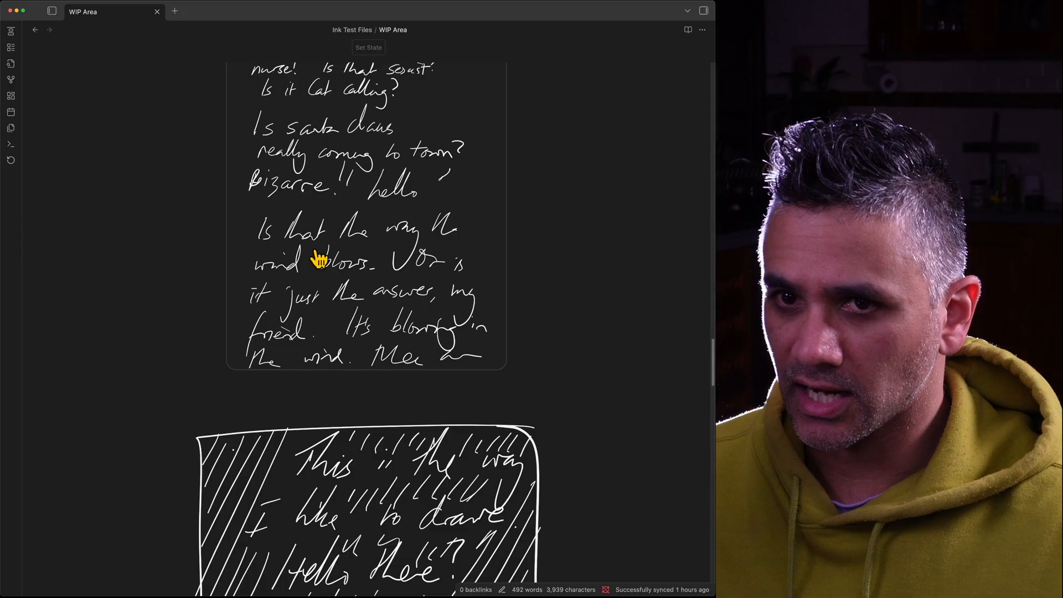
pyautogui.scroll(-3)
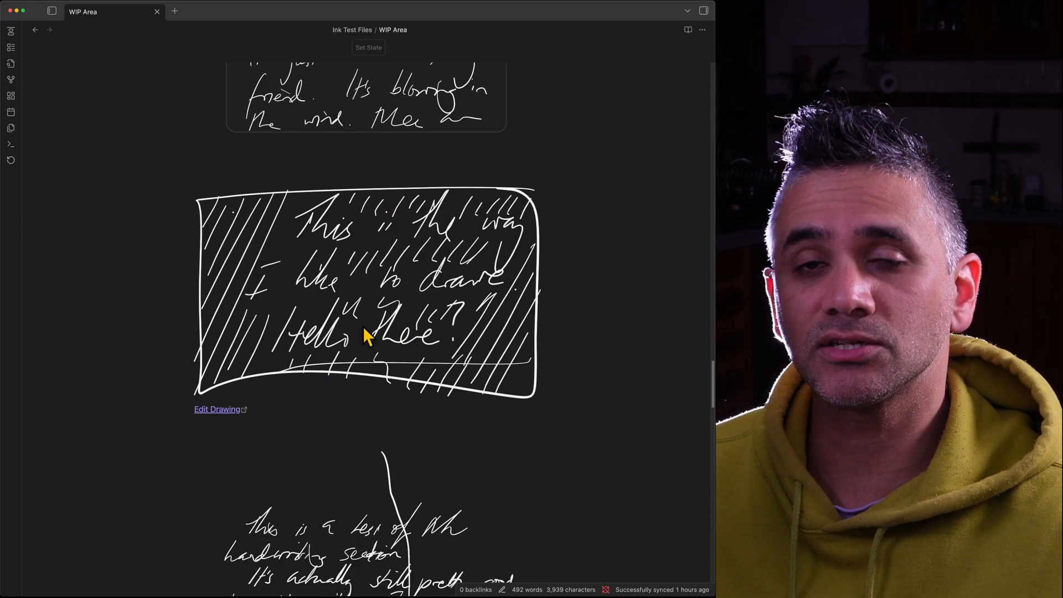
pyautogui.moveTo(366, 291)
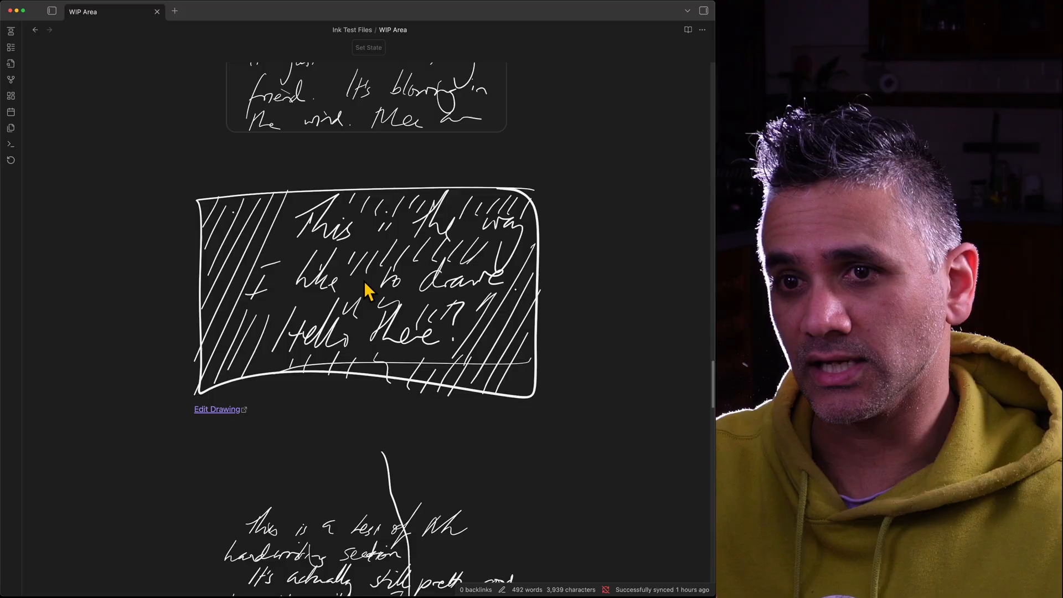
pyautogui.moveTo(306, 374)
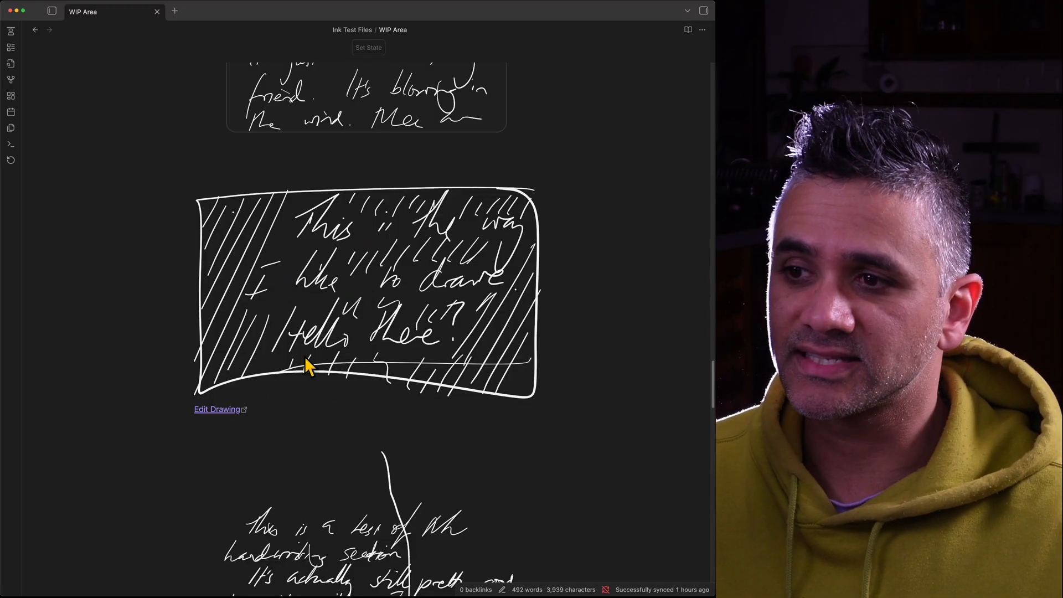
pyautogui.moveTo(347, 298)
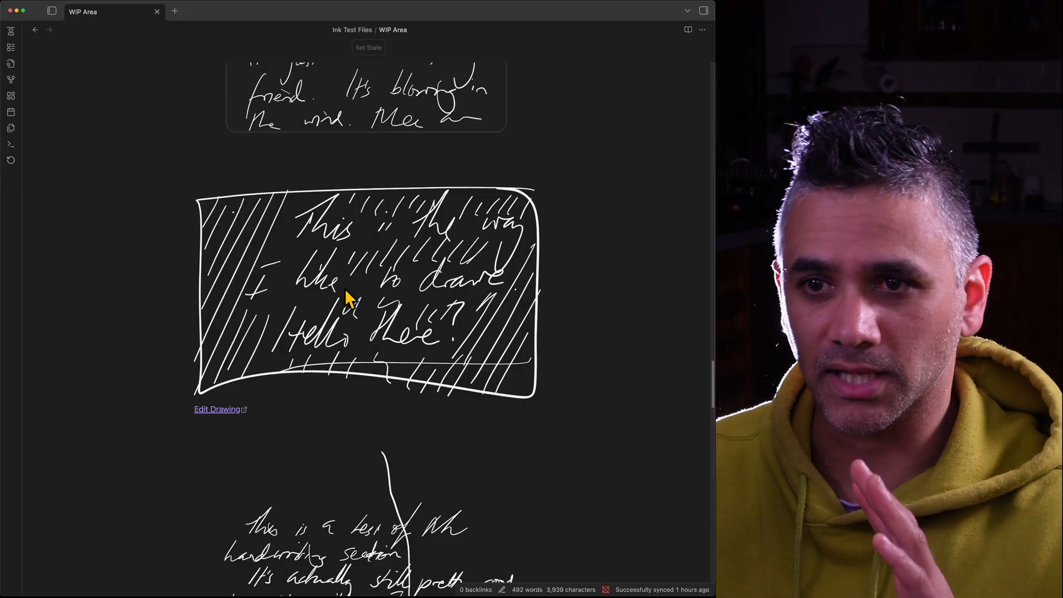
pyautogui.scroll(-3)
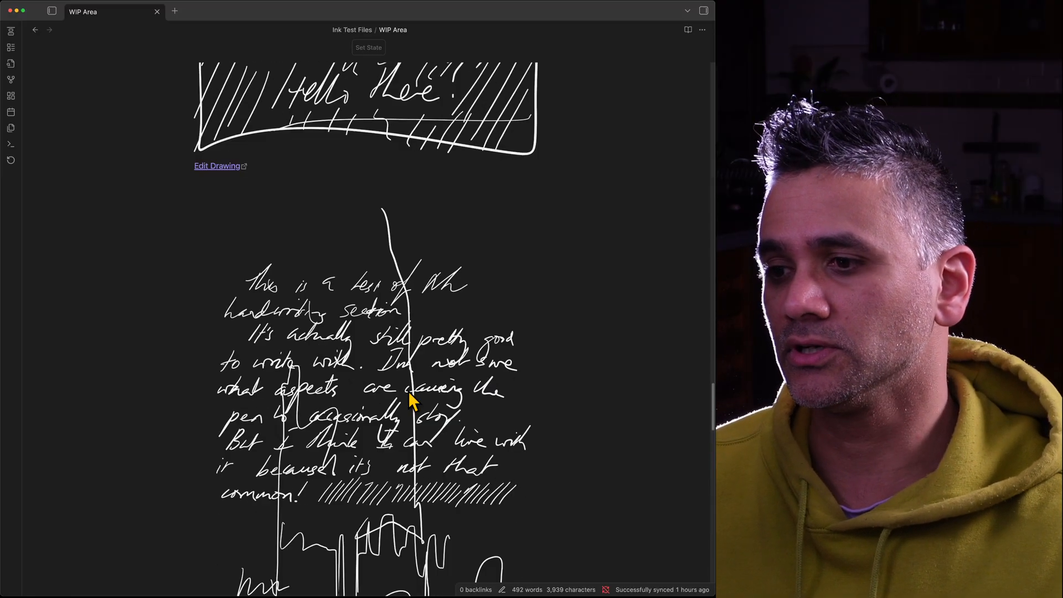
pyautogui.scroll(-3)
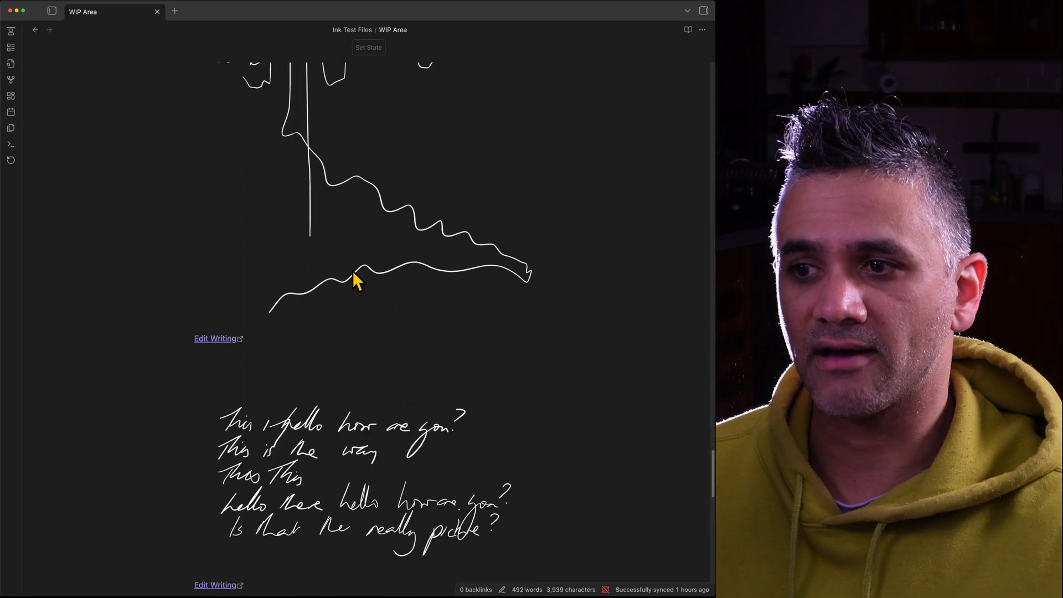
pyautogui.scroll(-3)
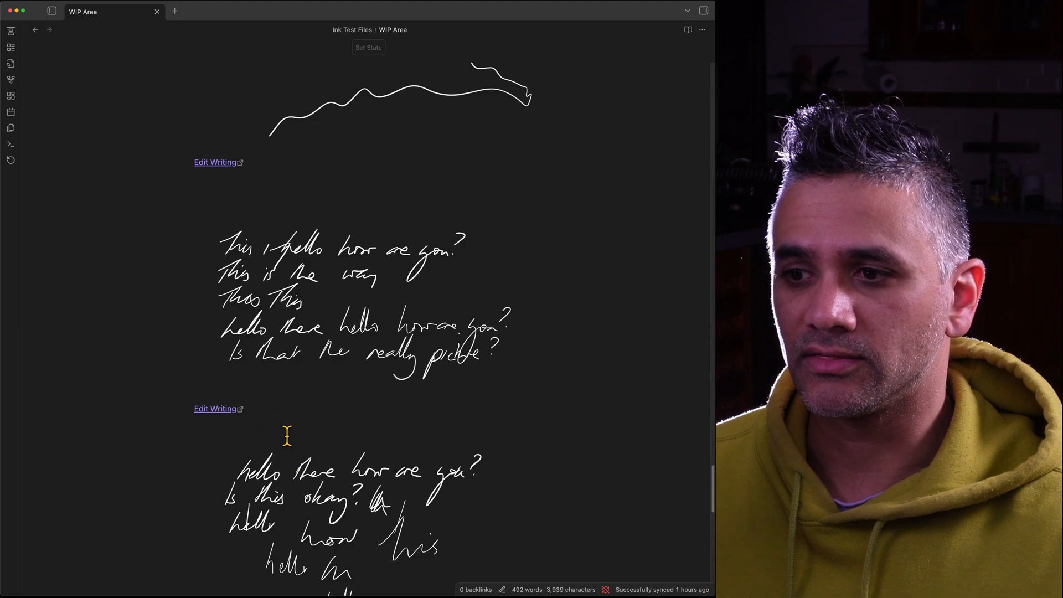
pyautogui.scroll(-3)
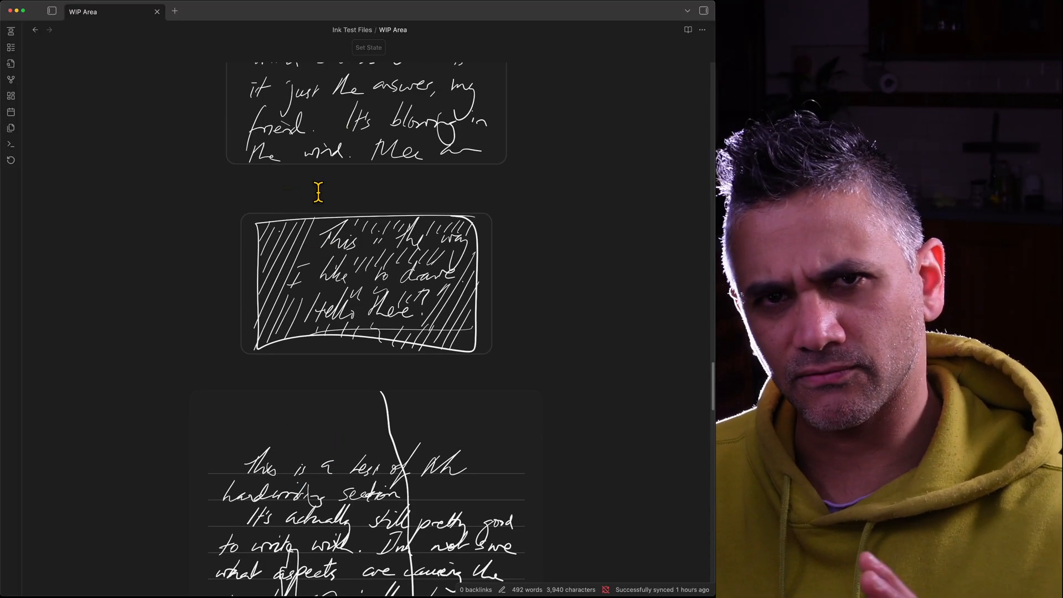
# Scroll down the WIP Area note to review the framed, ruled Ink handwriting cards.
pyautogui.scroll(-3)
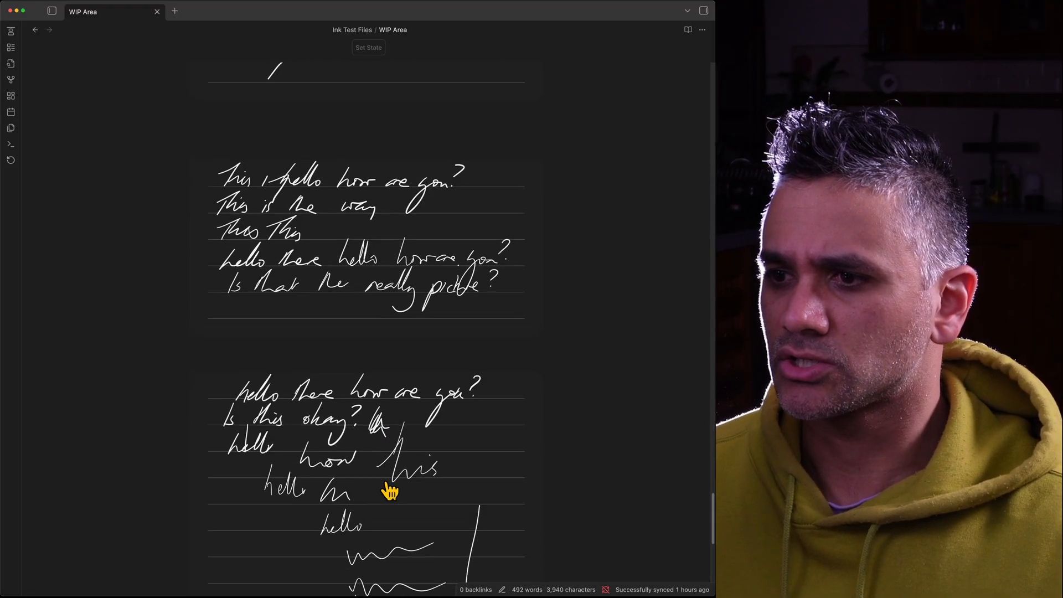
pyautogui.scroll(-3)
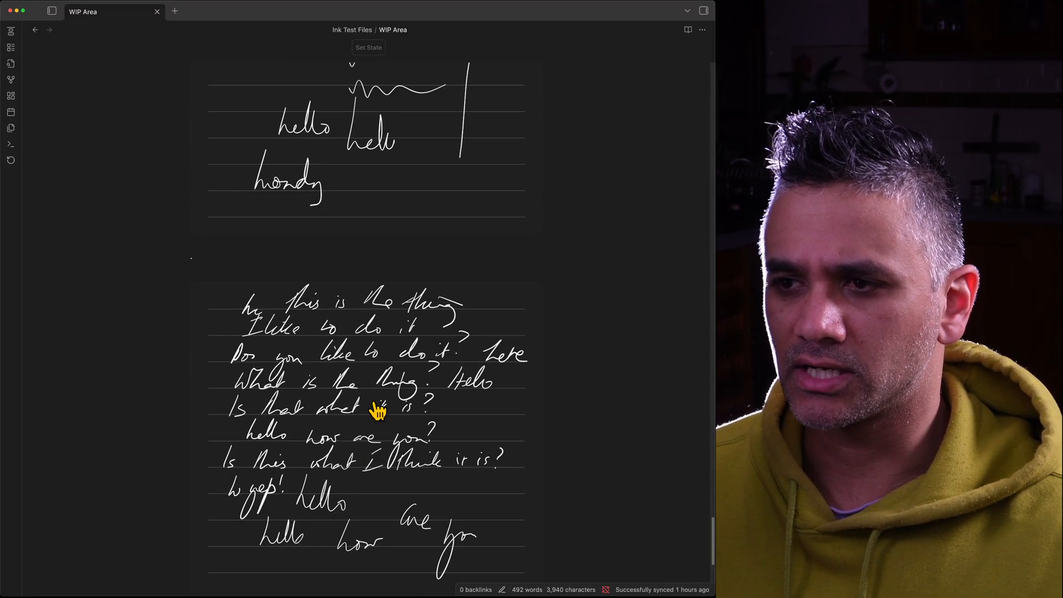
pyautogui.scroll(-3)
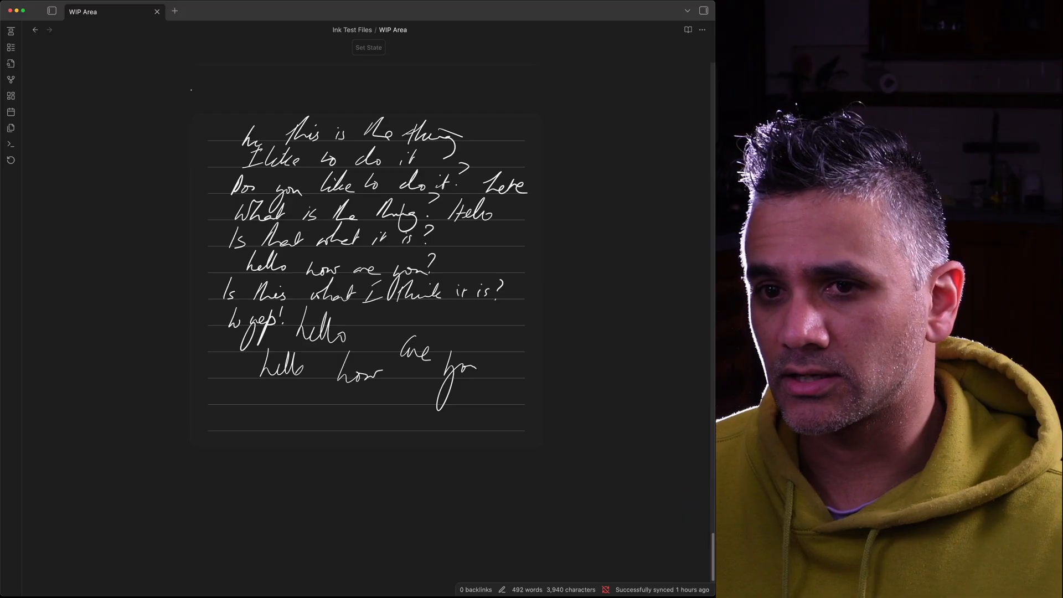
pyautogui.scroll(-3)
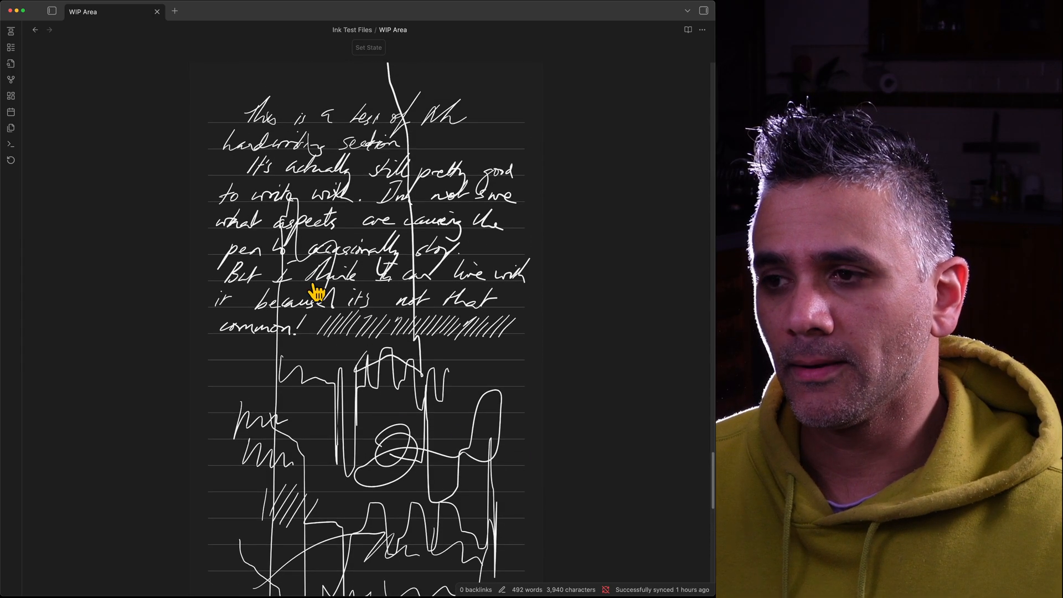
# Scroll further through the WIP Area note, revisiting earlier drawings and handwriting sections.
pyautogui.scroll(-3)
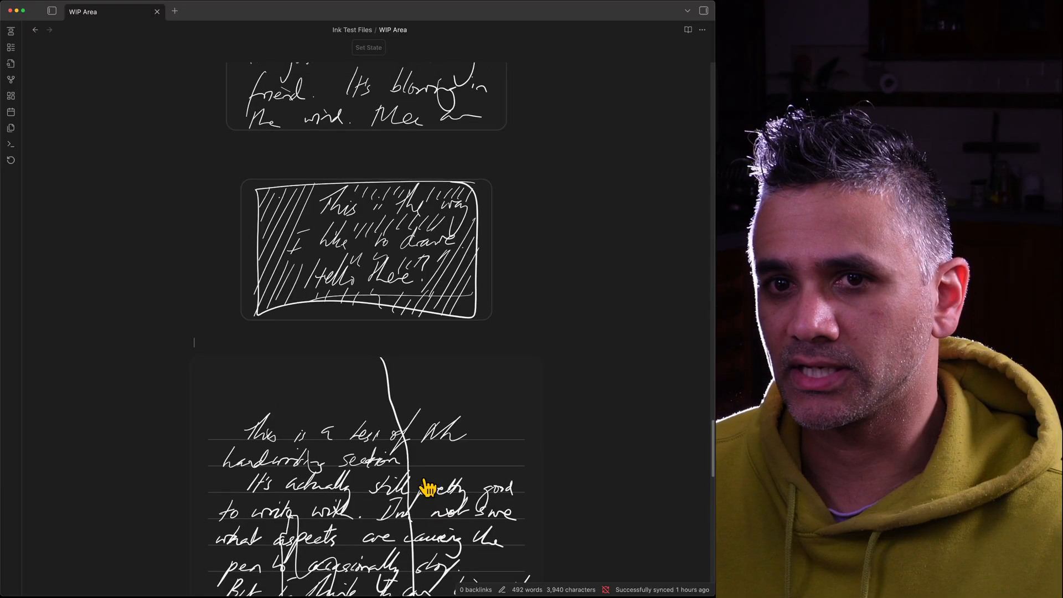
pyautogui.scroll(-3)
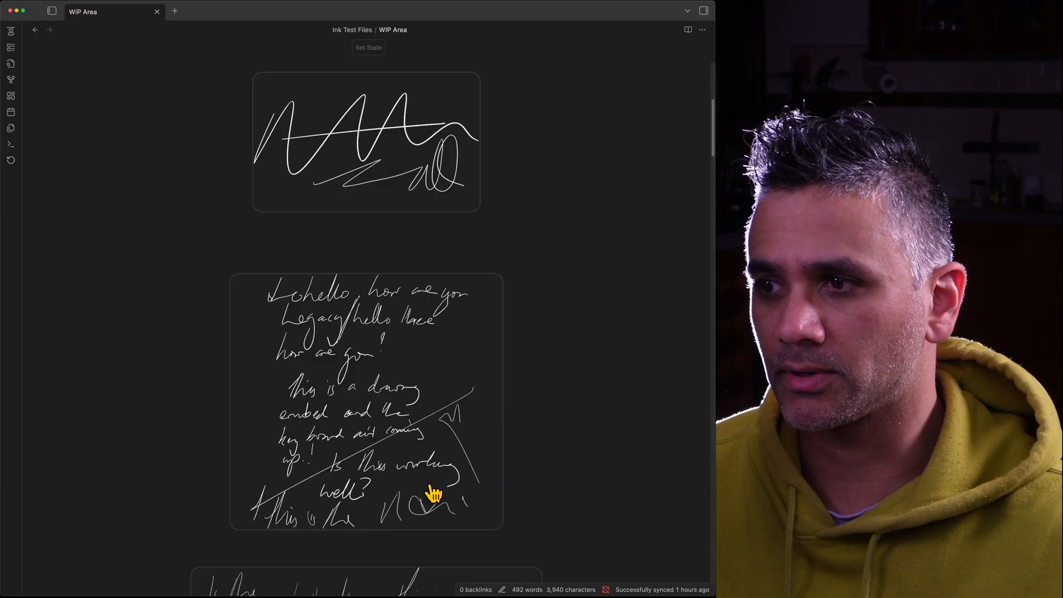
pyautogui.scroll(-3)
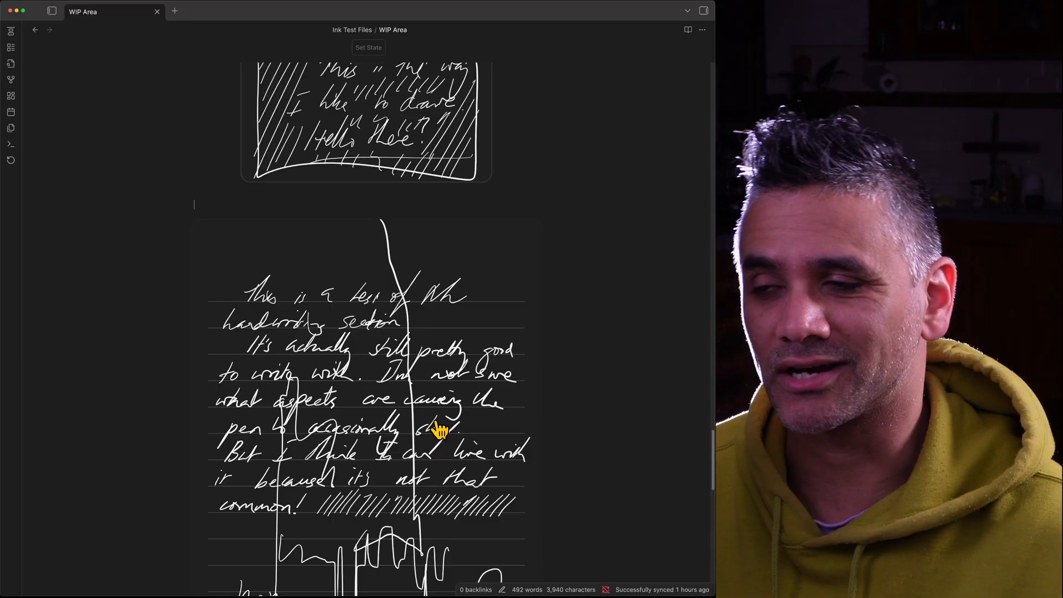
pyautogui.moveTo(36, 59)
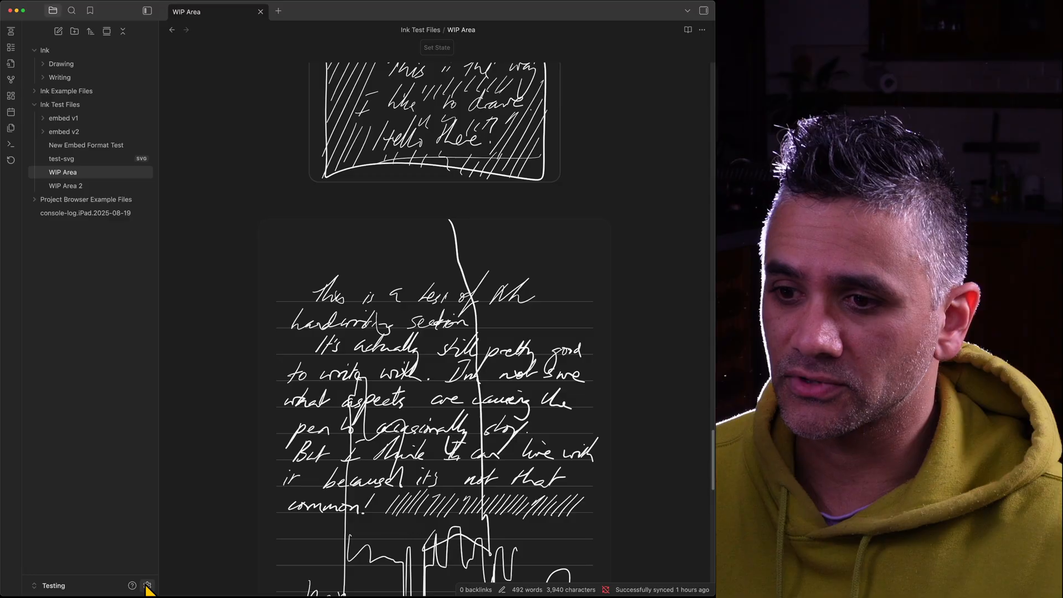
# Turn off the Ink plugin under Settings > Community plugins.
pyautogui.click(149, 585)
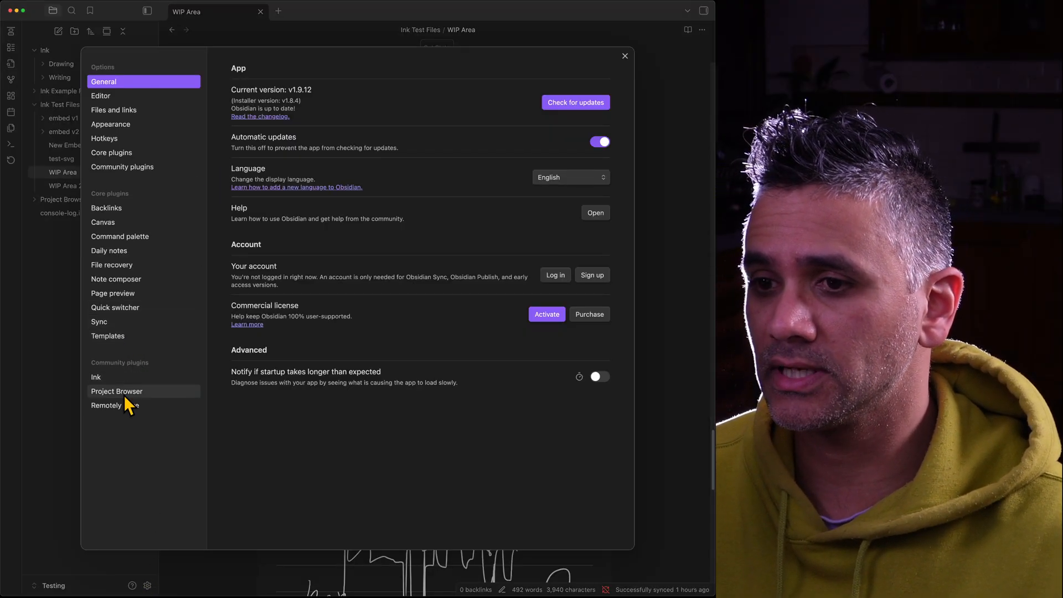
pyautogui.click(122, 167)
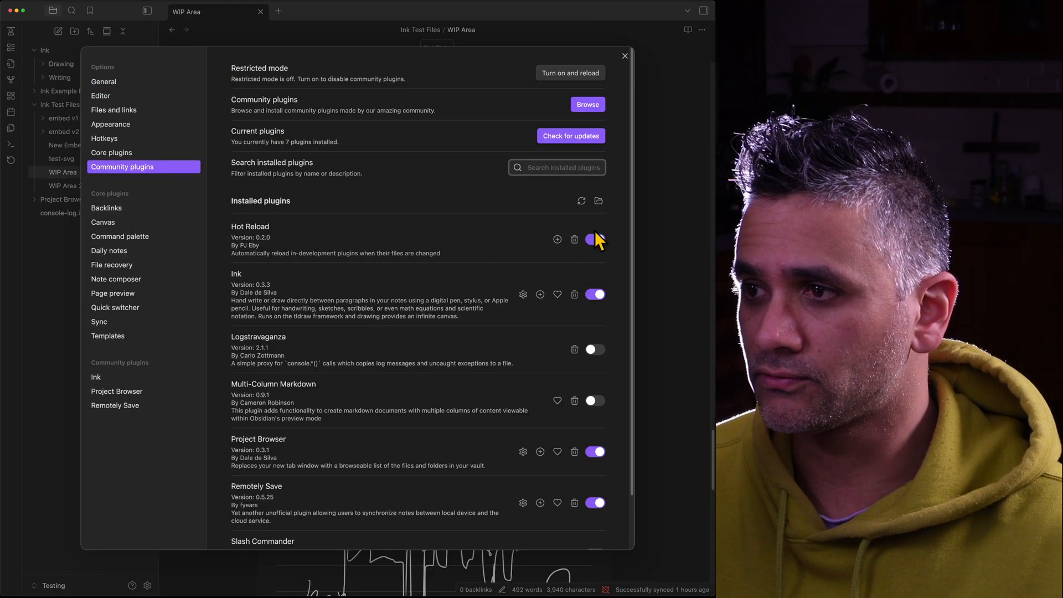
pyautogui.click(625, 56)
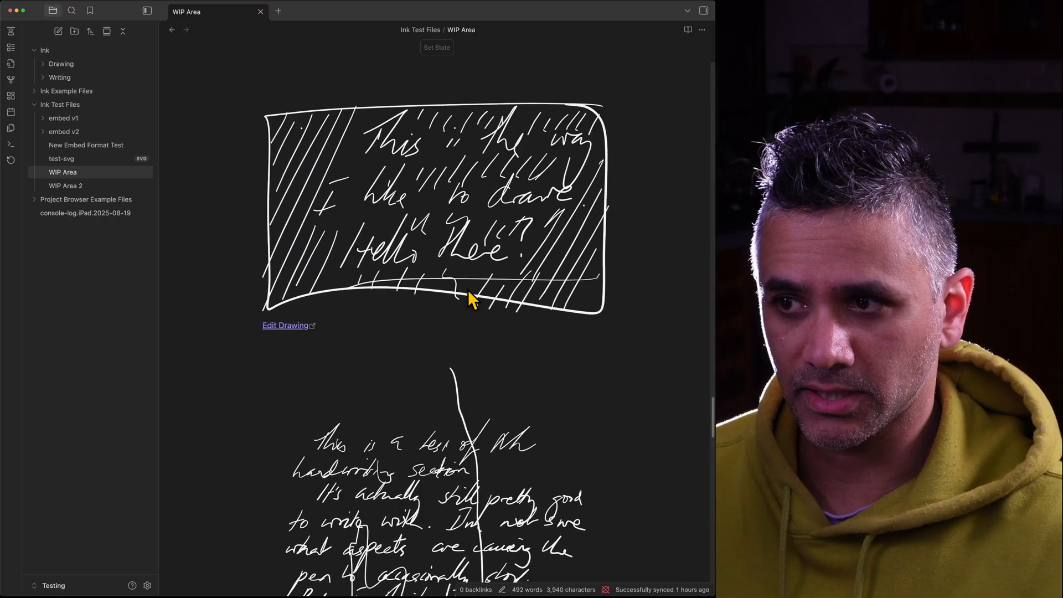
pyautogui.scroll(-3)
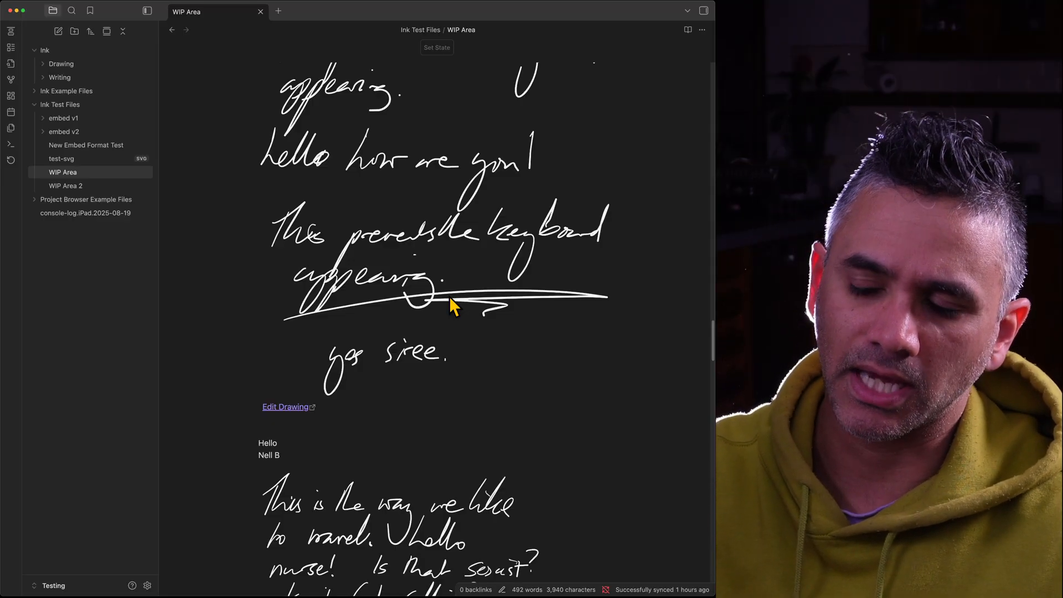
pyautogui.scroll(-3)
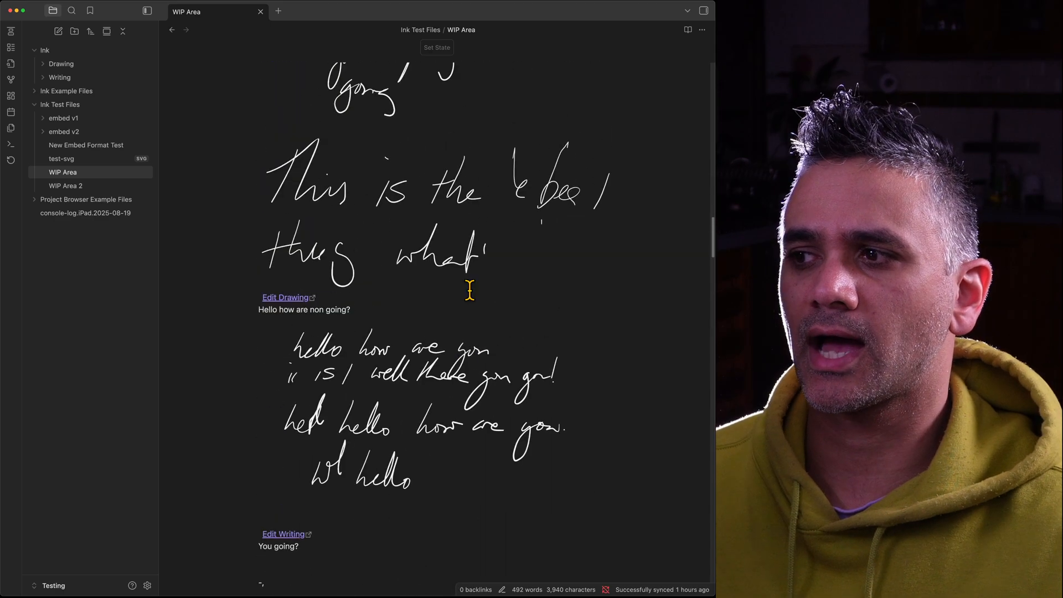
pyautogui.scroll(-3)
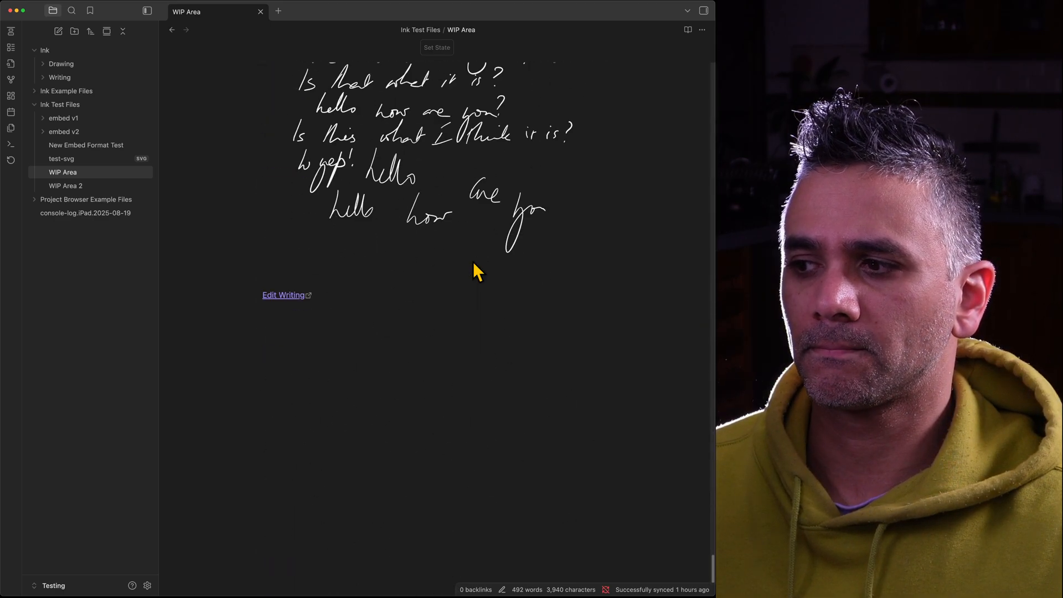